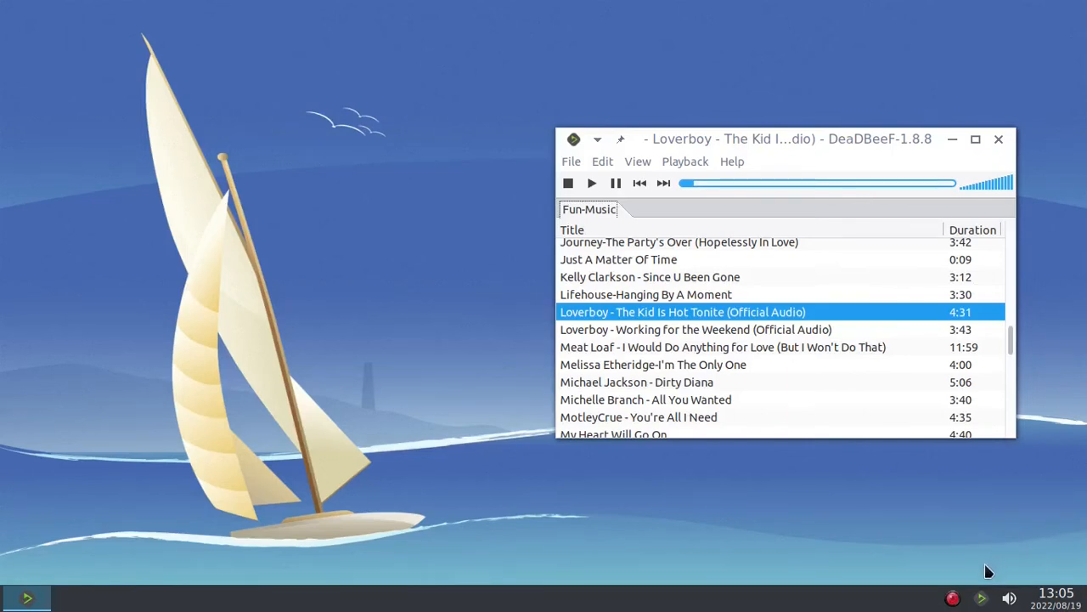
mouse_move(709, 573)
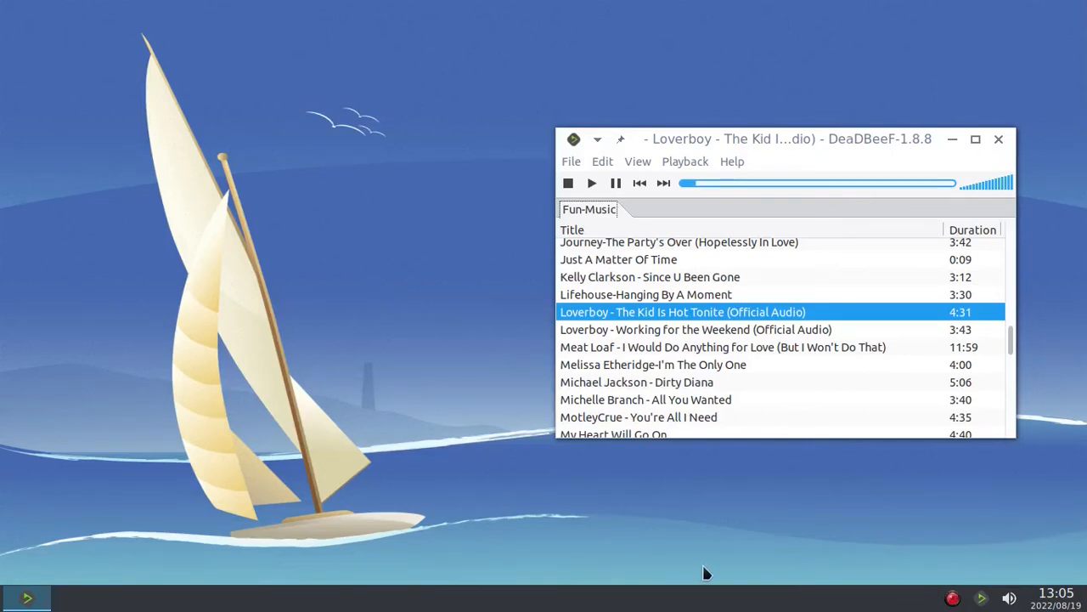
mouse_move(109, 267)
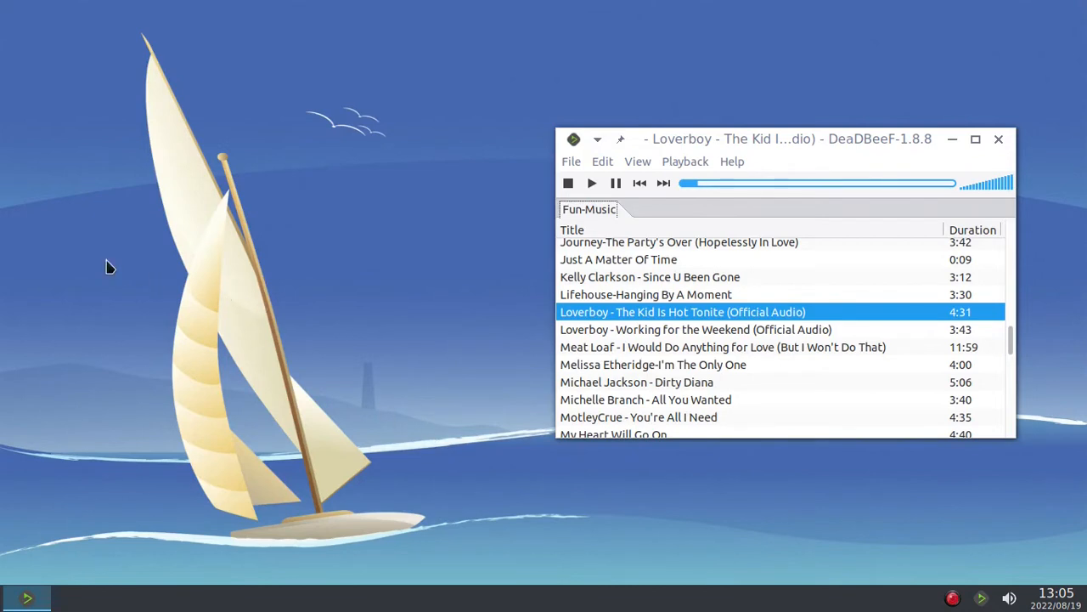
- Launch Leafpad from the MiyoLinux menu's Accessories category
click(25, 597)
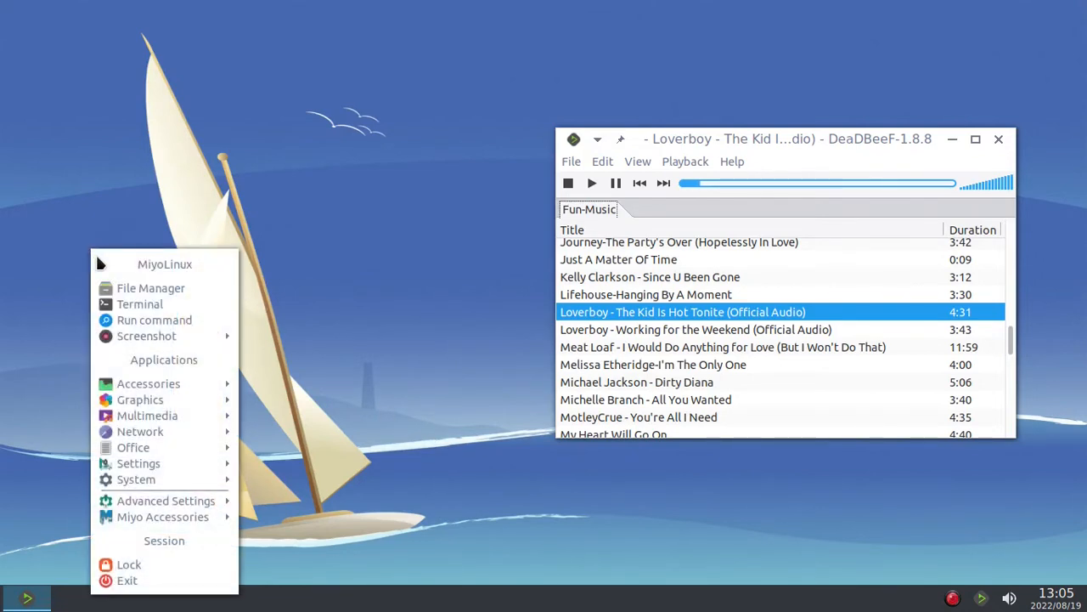
mouse_move(148, 383)
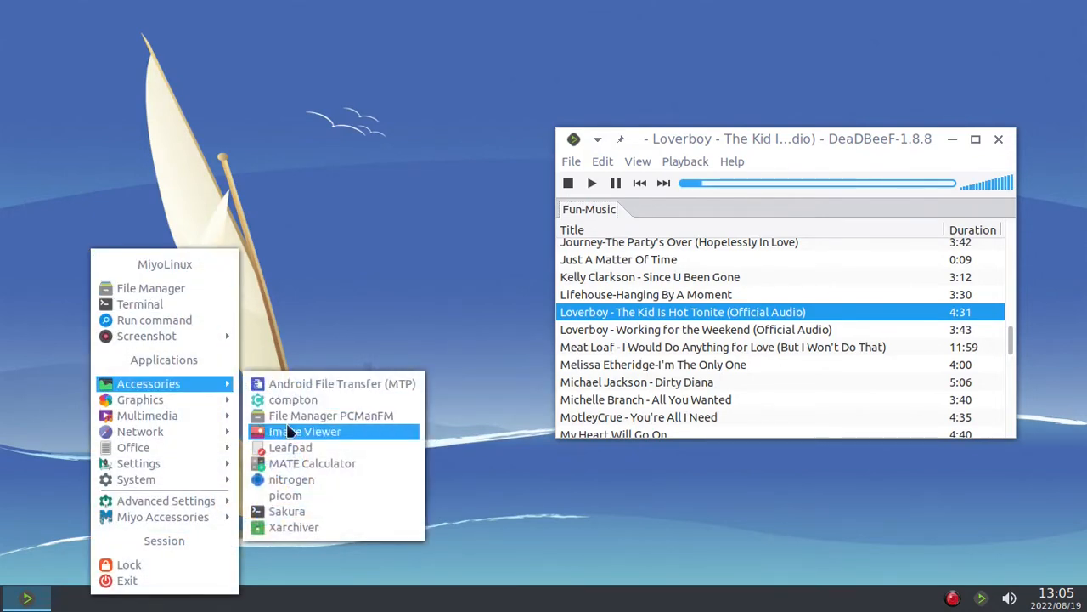
click(309, 450)
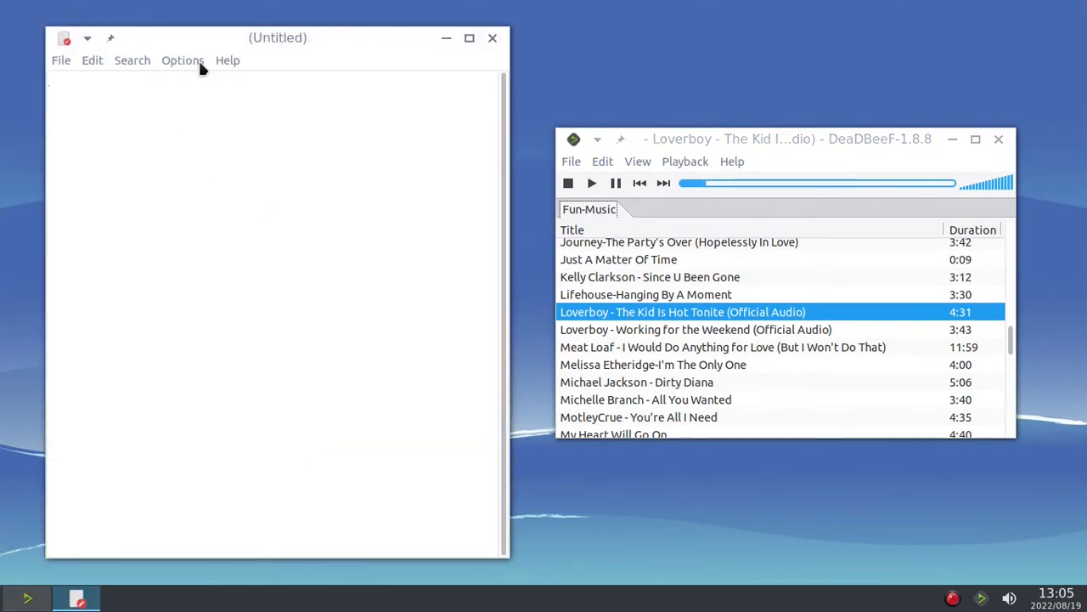
- Set Leafpad's editor font to Monospace Regular at size 20
click(182, 59)
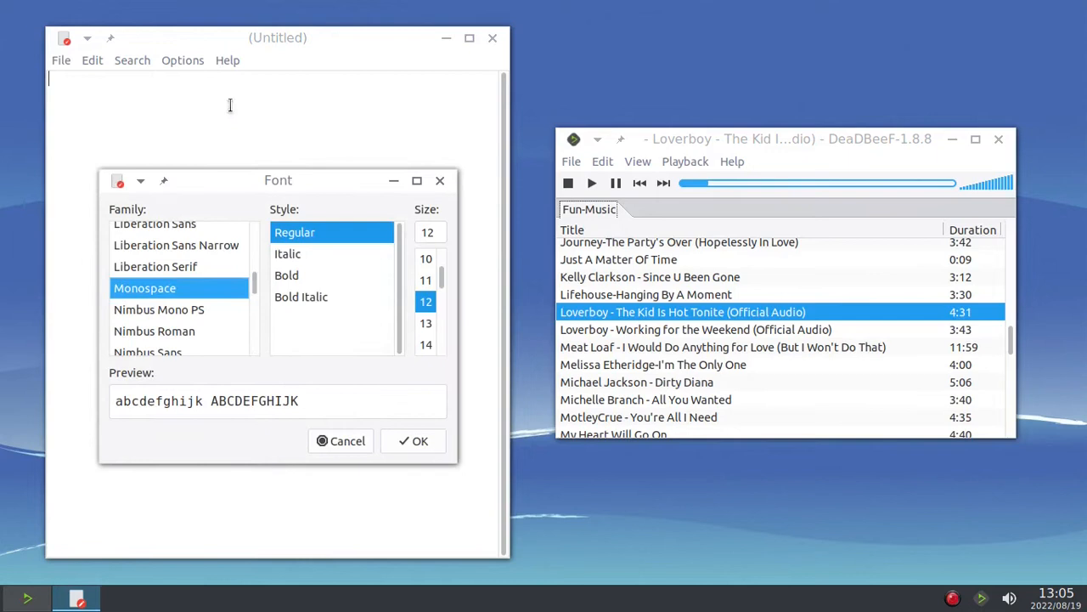
scroll(down, 3)
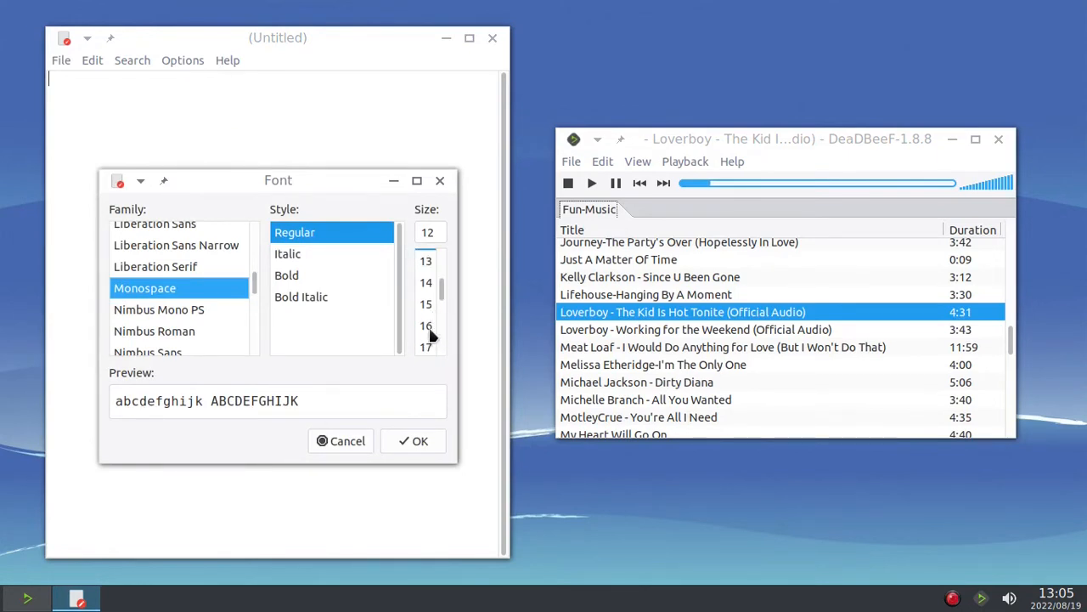
click(426, 345)
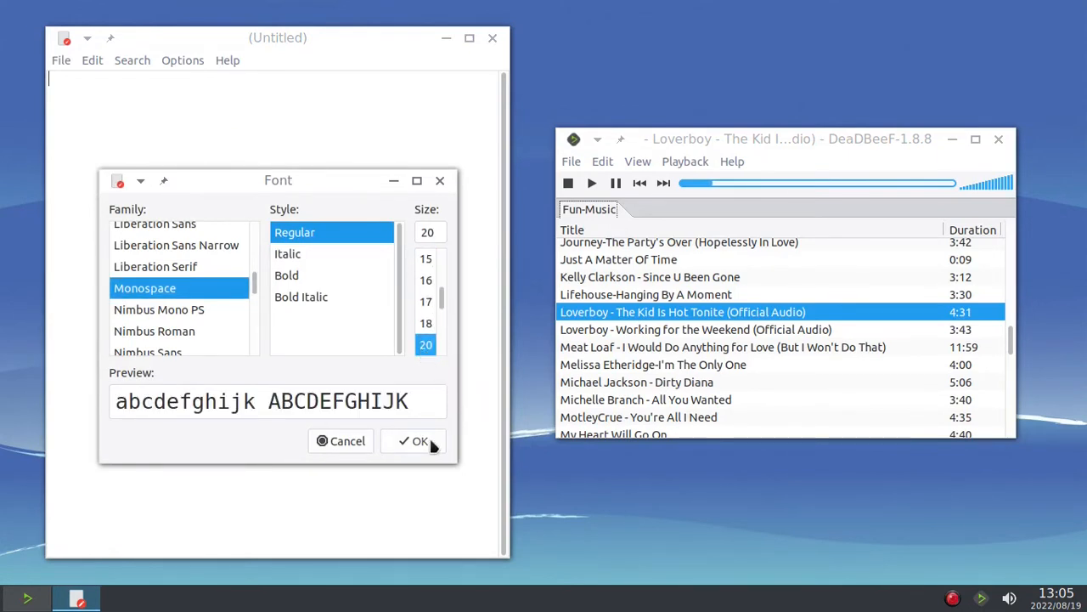
click(414, 440)
text(If you'r)
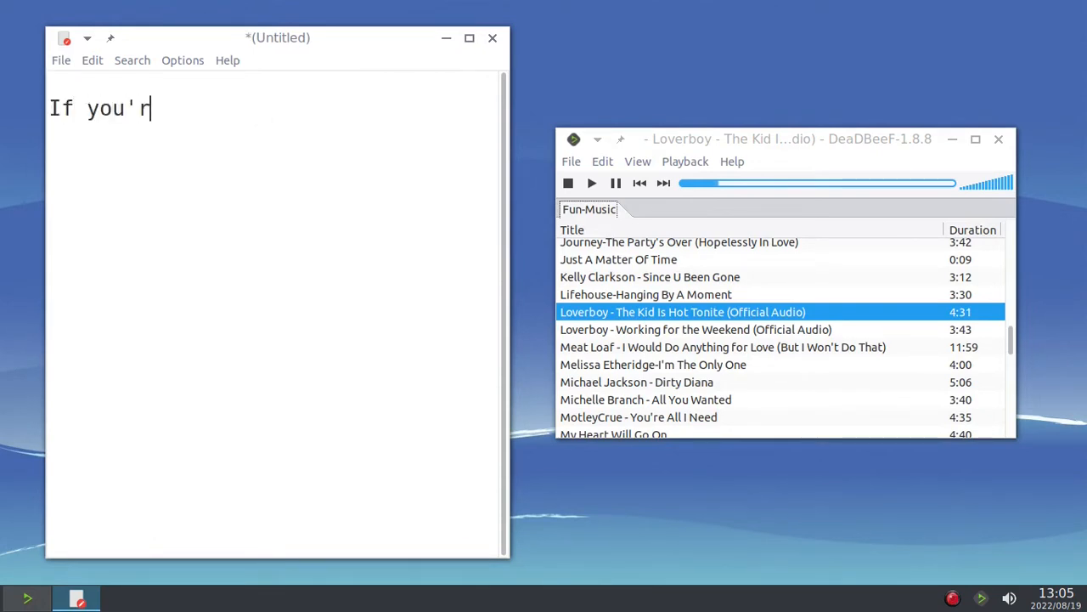
- Type the lines 'If you're using MiyoLinux...', '...and you need a "color picker",' and 'just do this!'
text(e using Miy)
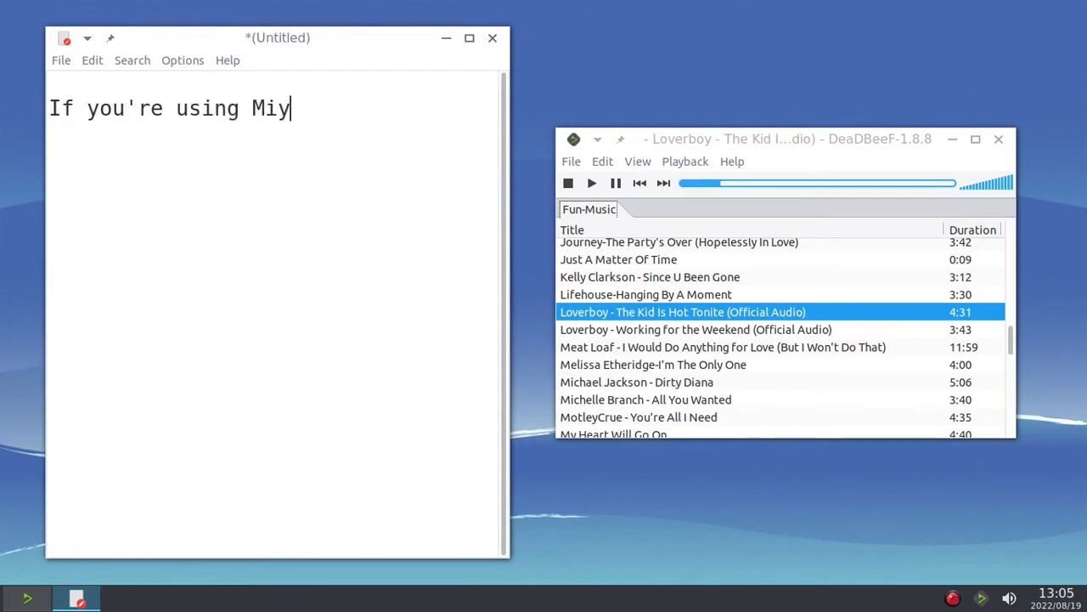
text(oLinux)
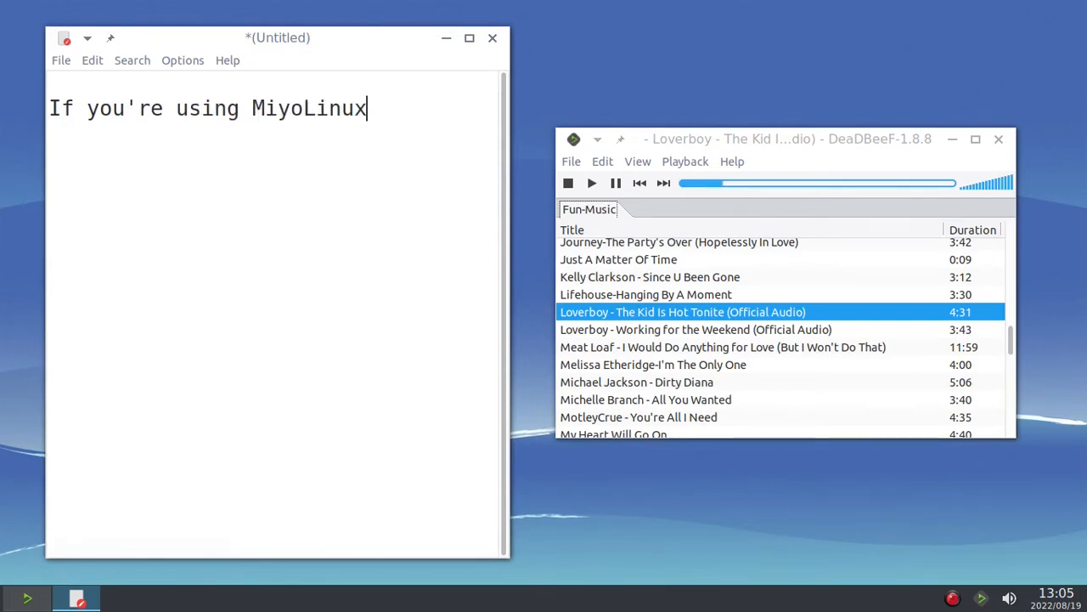
text(...)
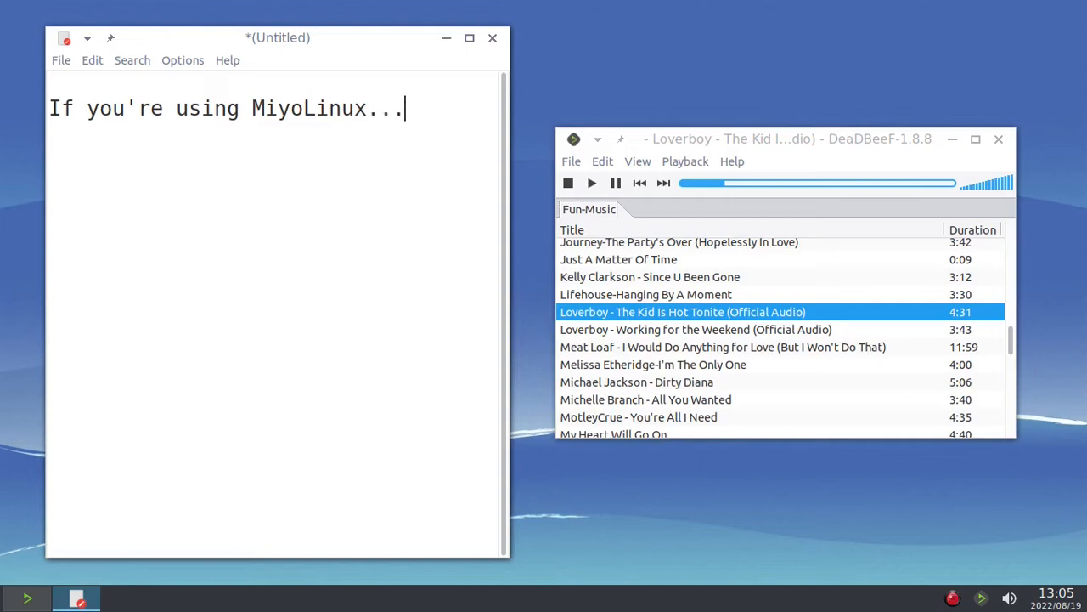
text(...and you need)
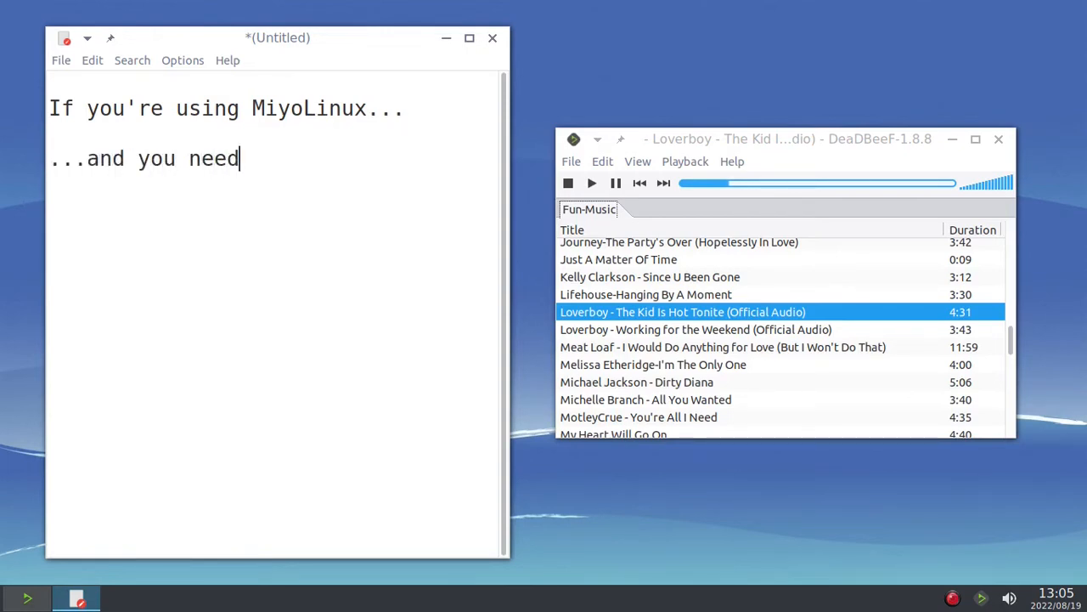
text(a "color)
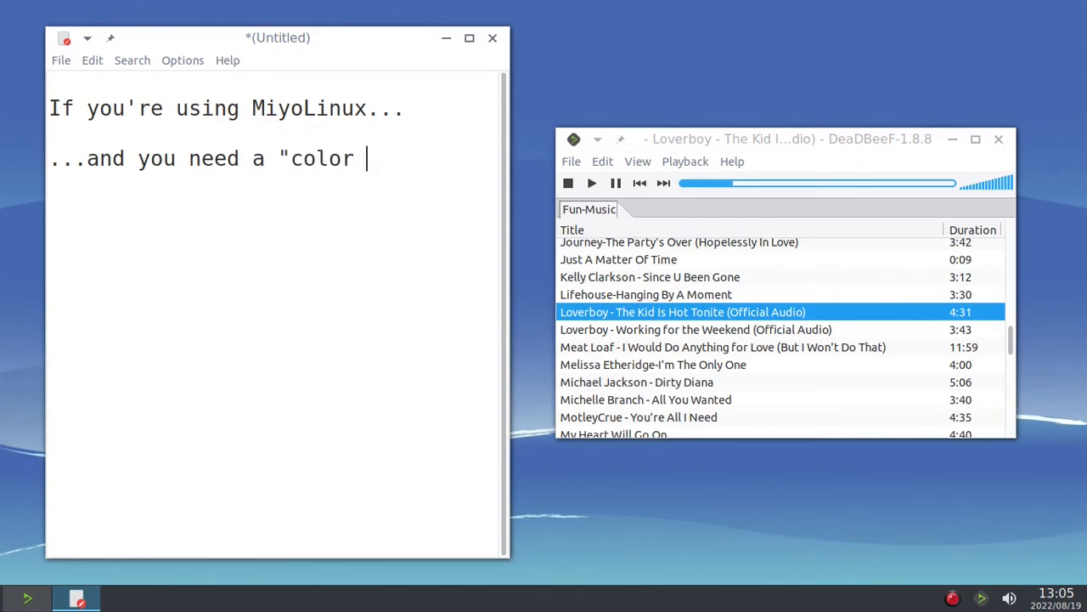
text(picker")
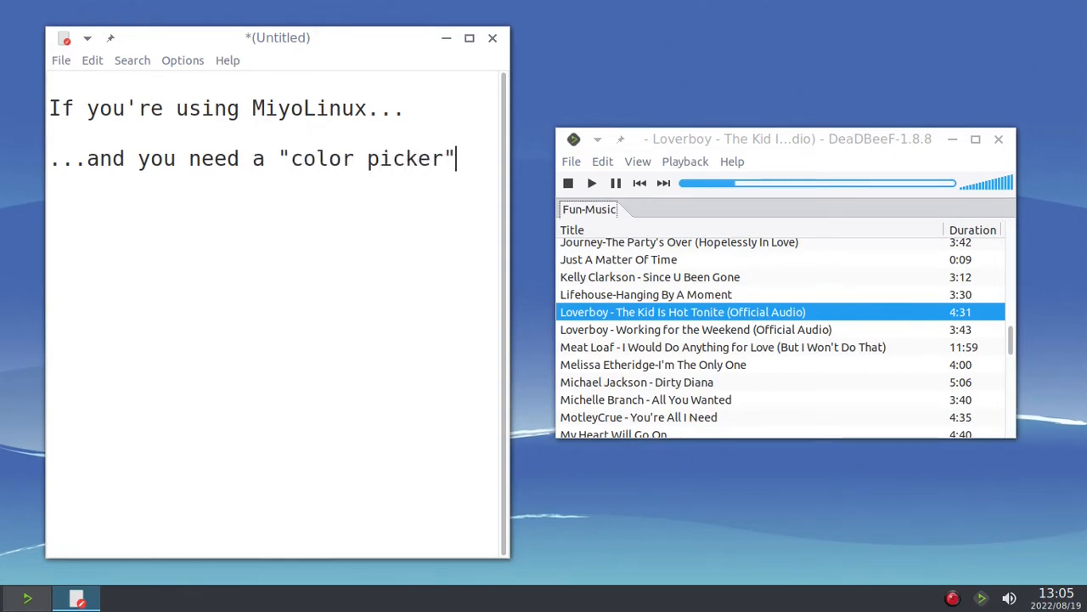
text(,)
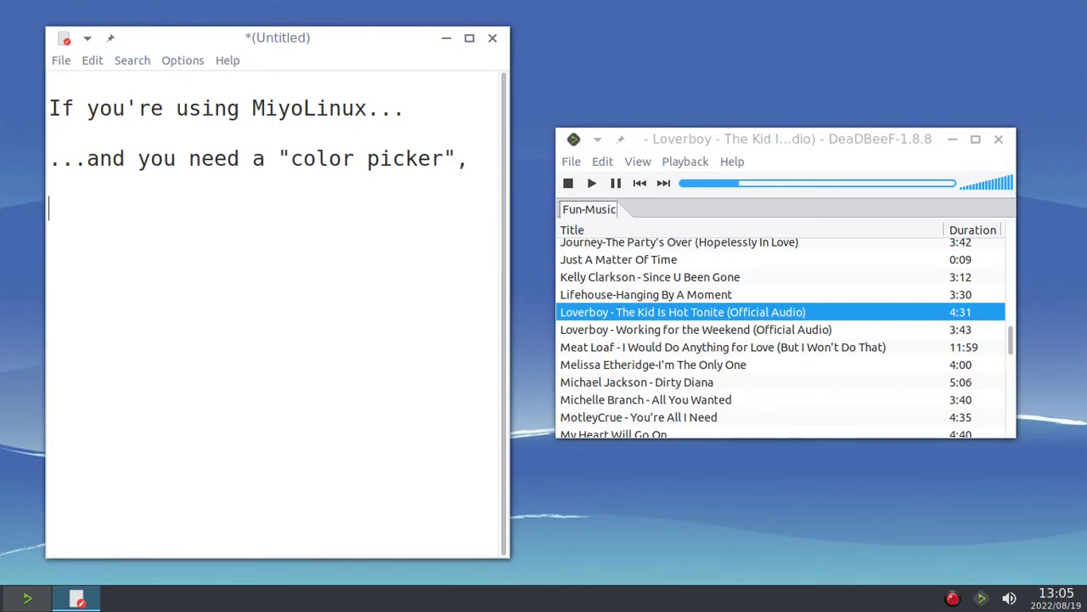
text(just do)
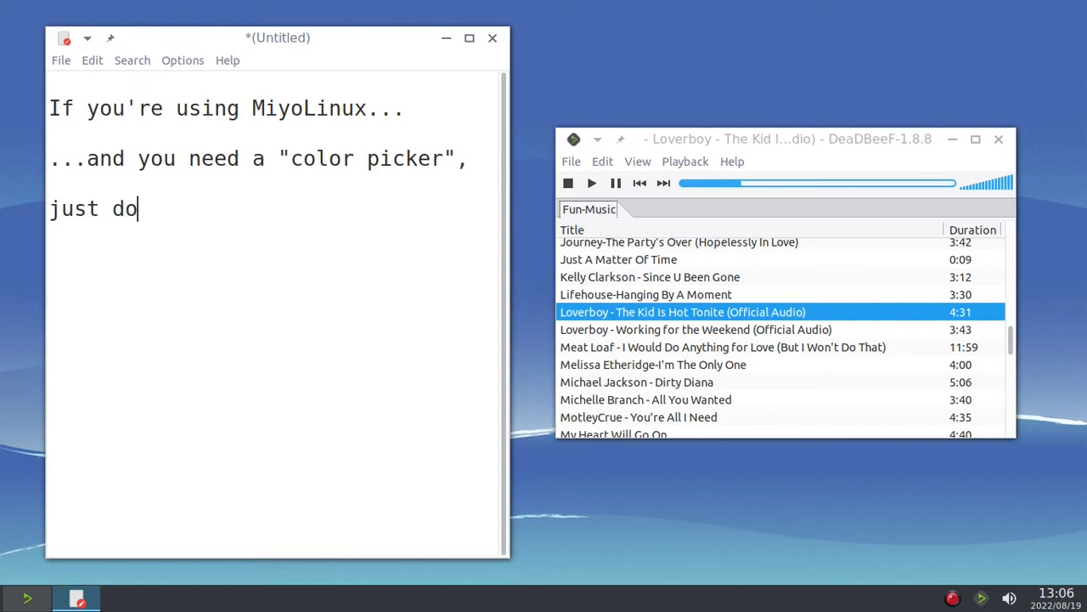
text(this)
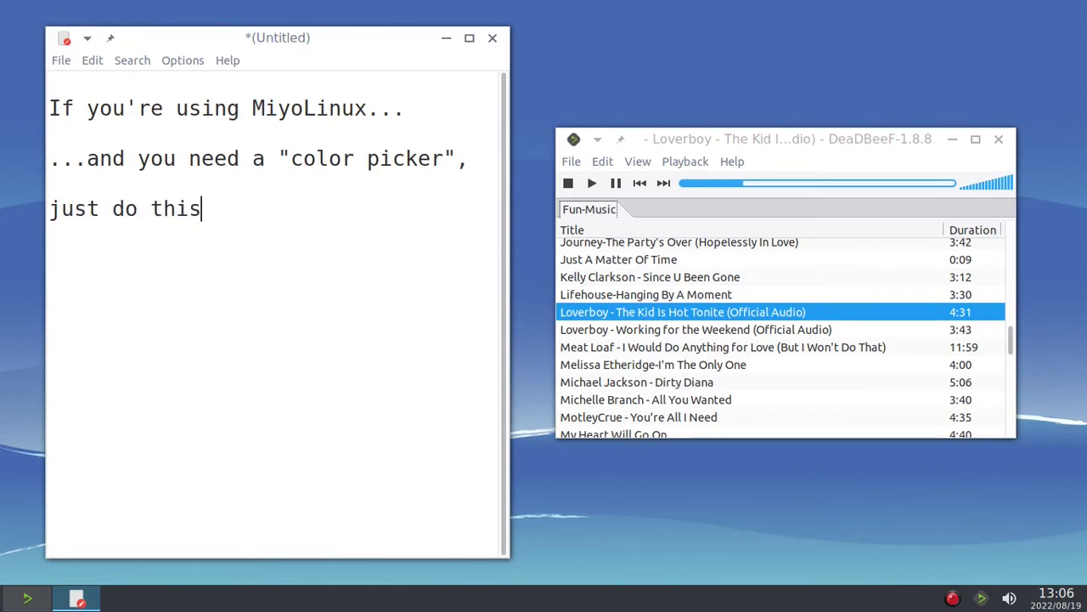
text(!)
text(yad )
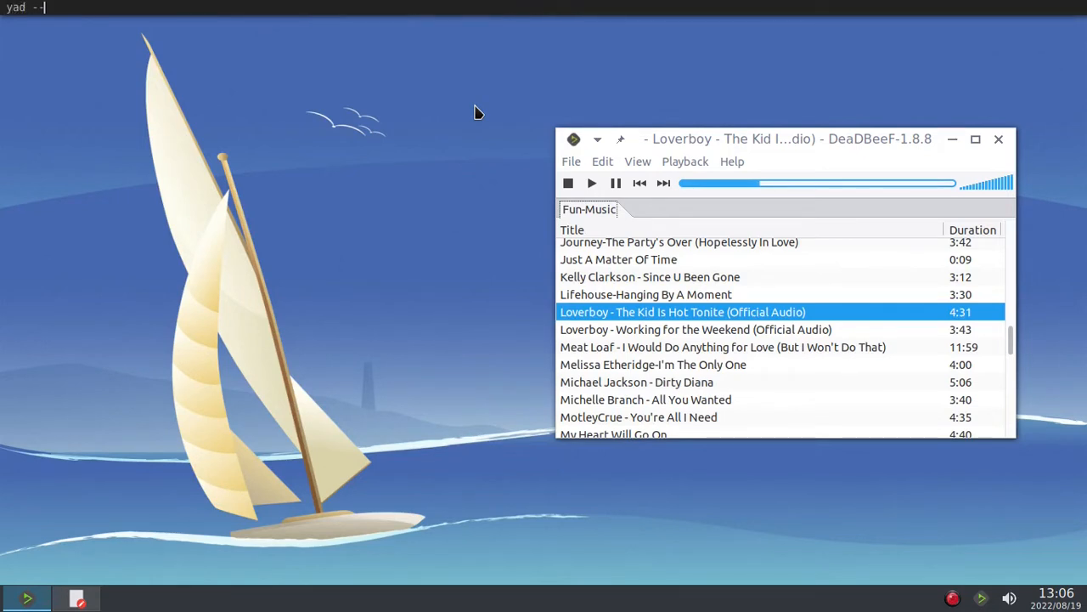
- Run 'yad --color' from the Run command bar
text(--color)
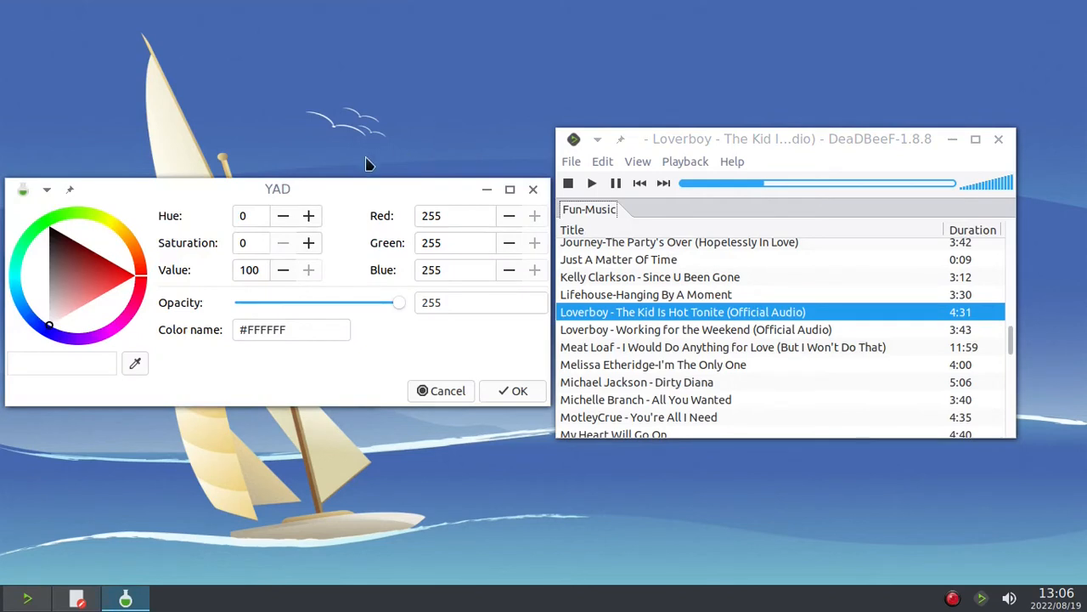
mouse_move(149, 363)
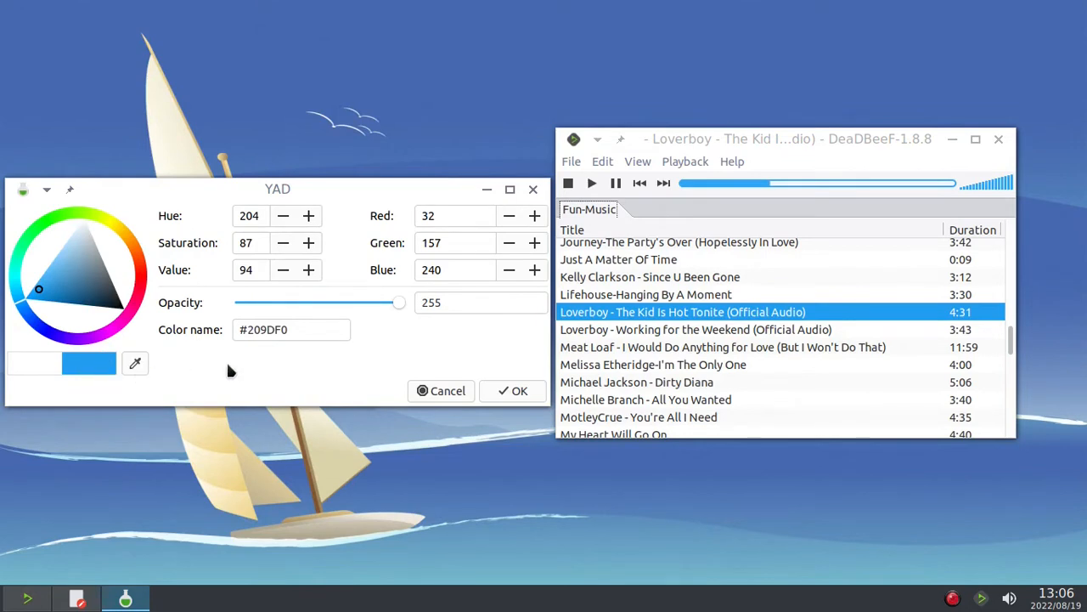
mouse_move(234, 412)
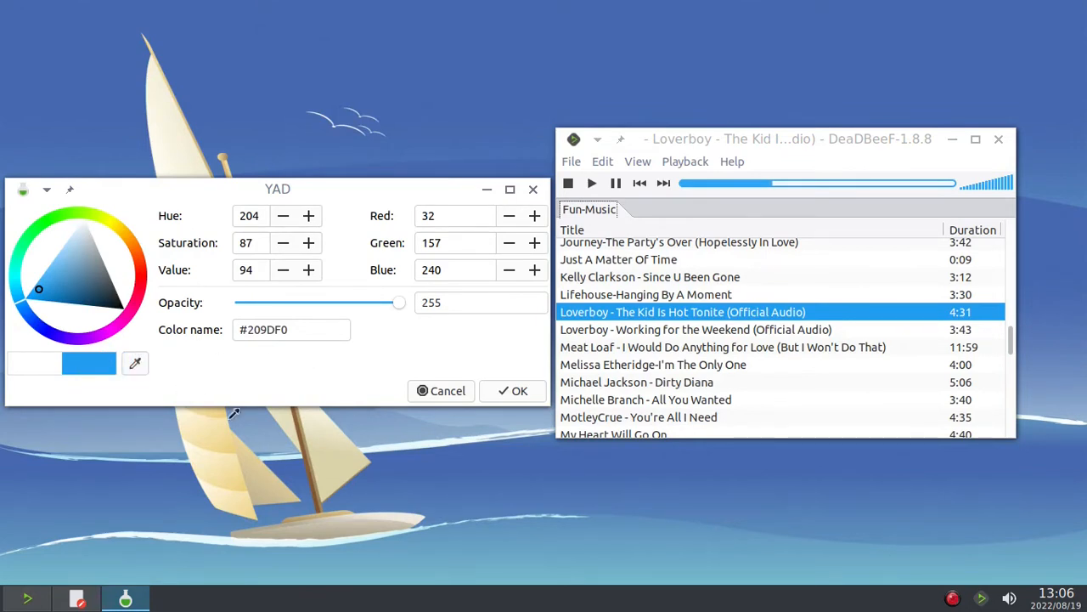
- Sample the sail's beige and the sky's blue, then cancel the YAD picker
click(114, 224)
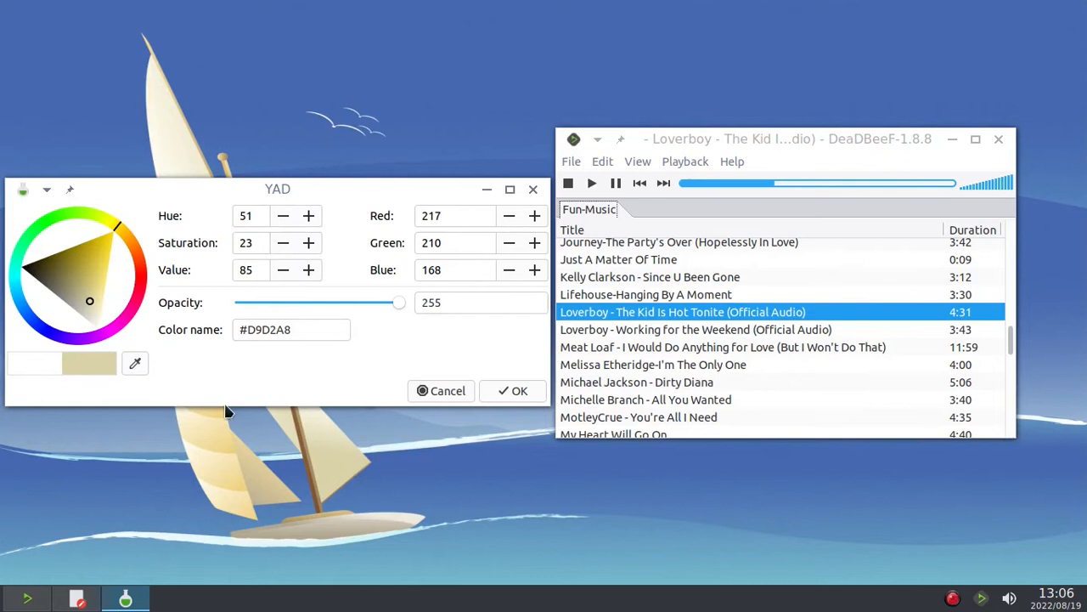
mouse_move(448, 34)
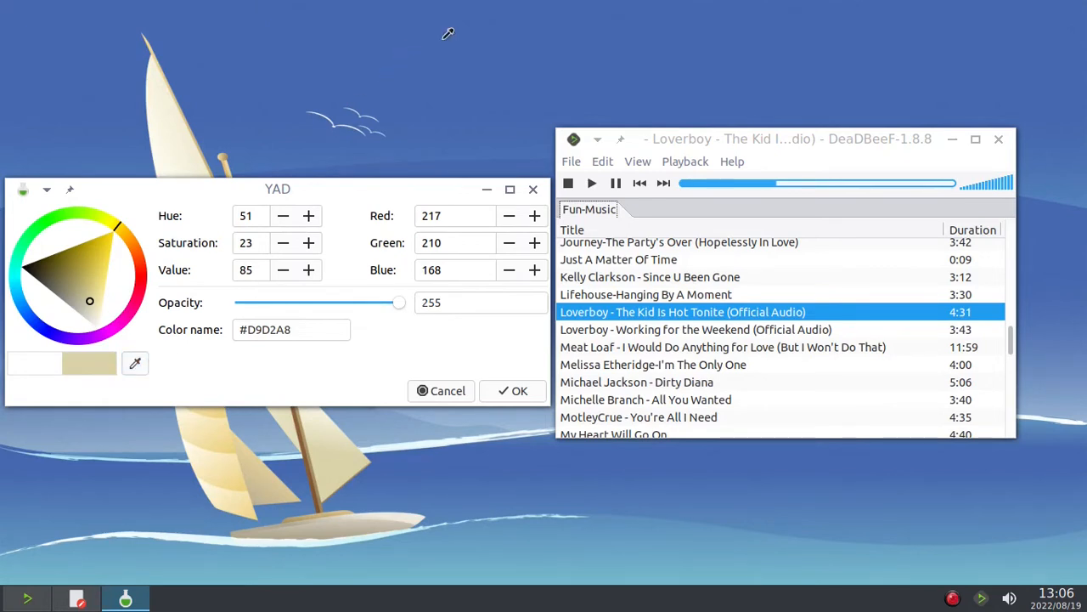
click(74, 280)
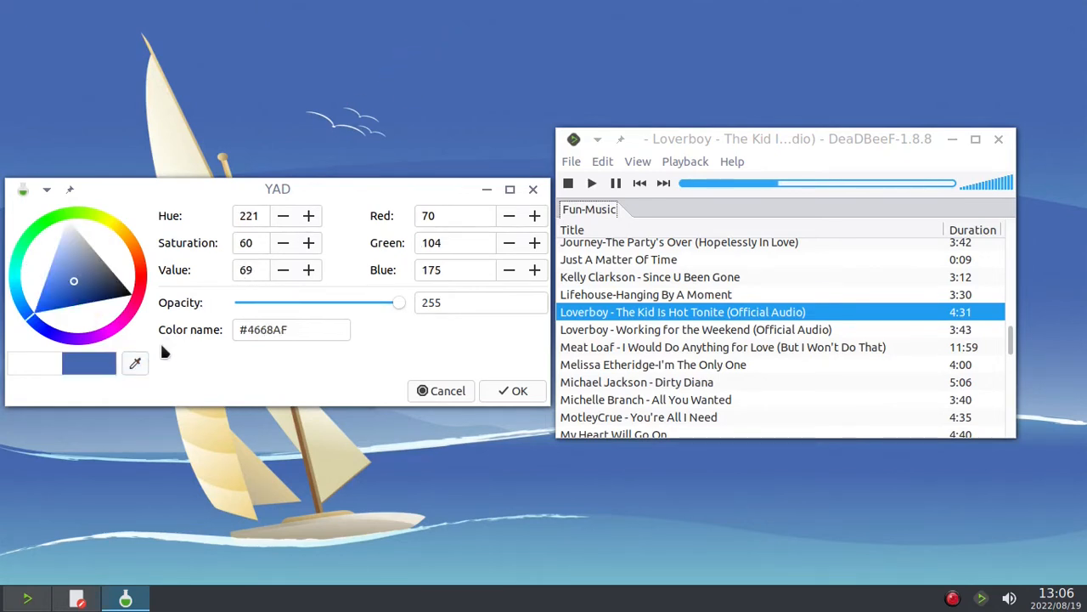
mouse_move(756, 548)
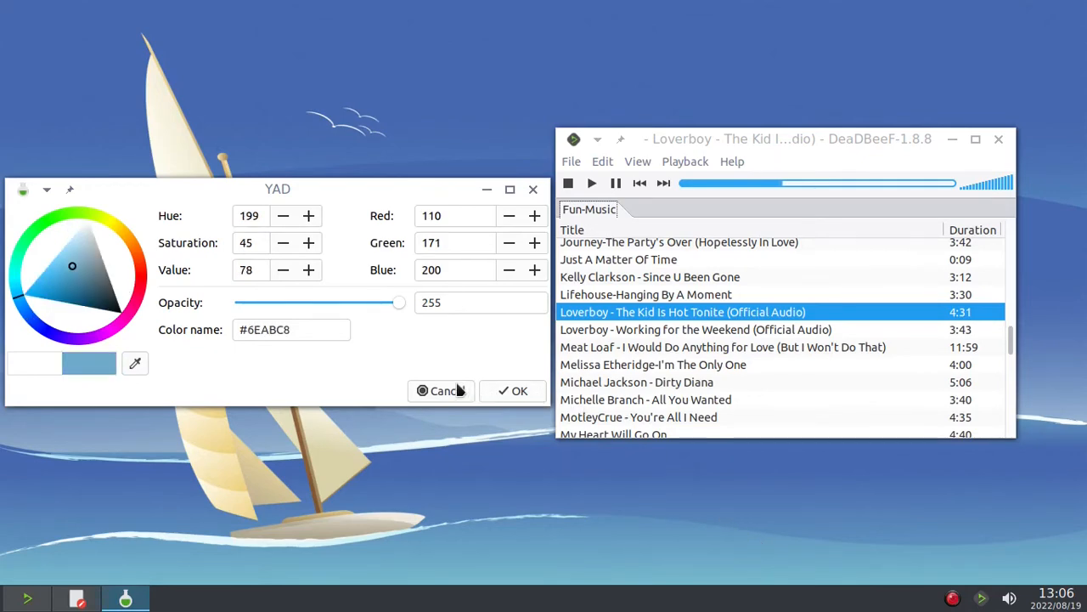
click(441, 390)
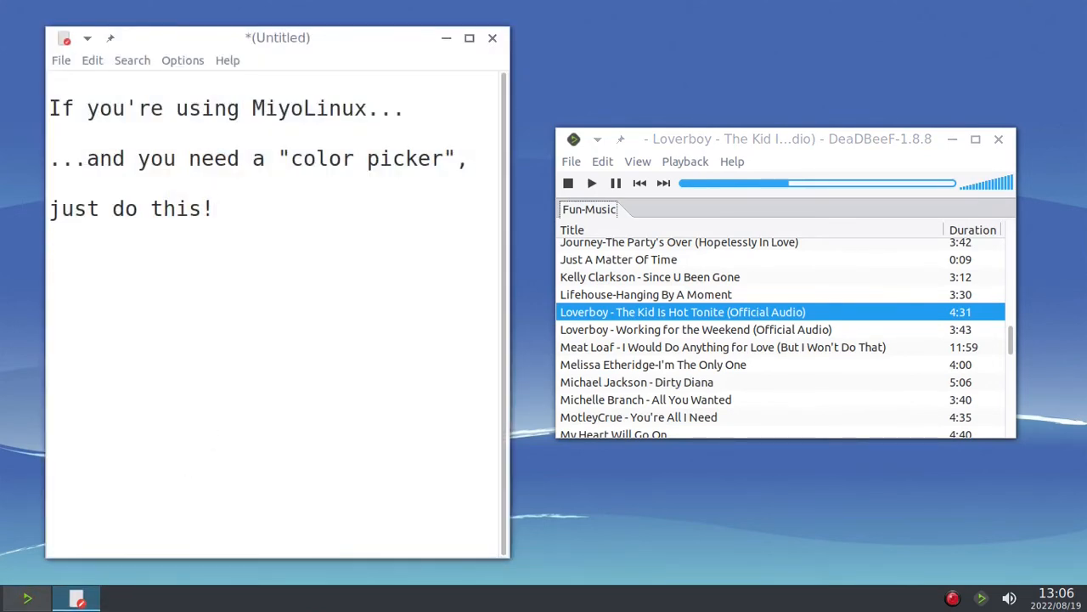
- Type 'Open the "Run command", and enter' followed by 'yad --color' on the next line
text(Open)
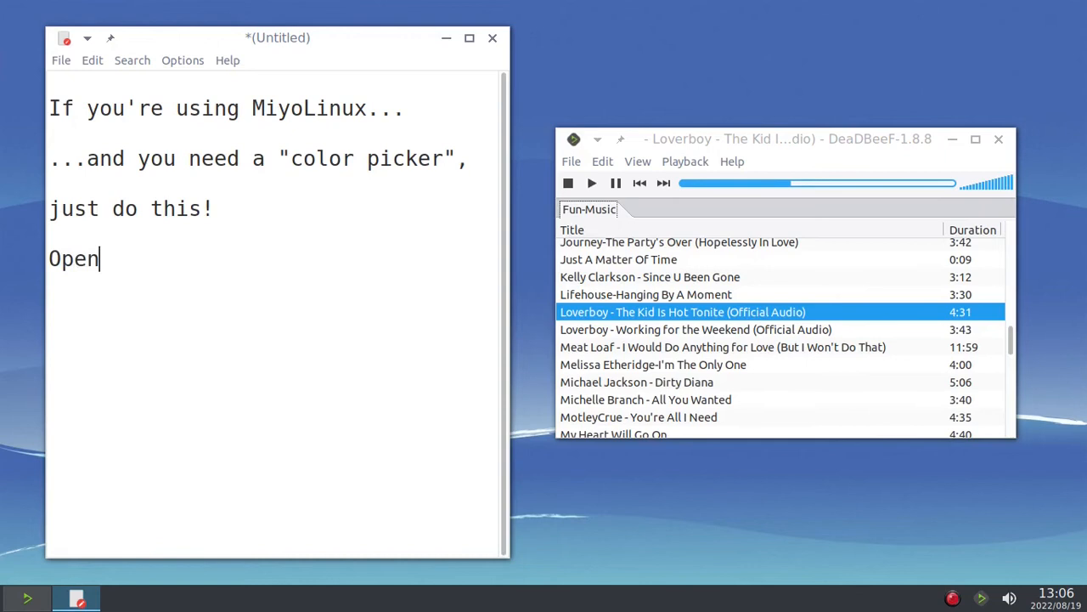
text(the "R)
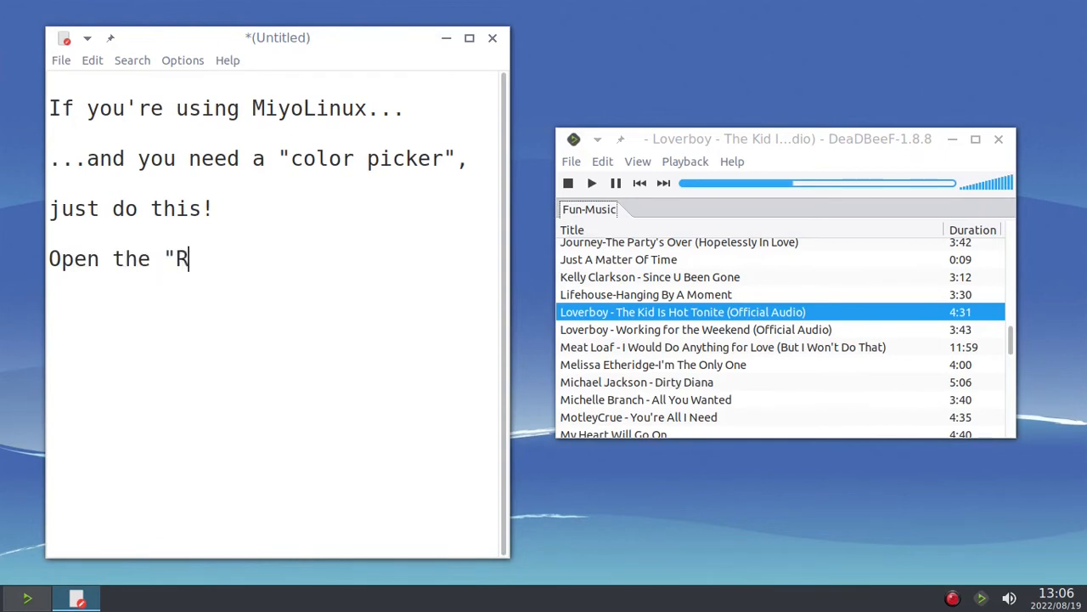
text(un comman)
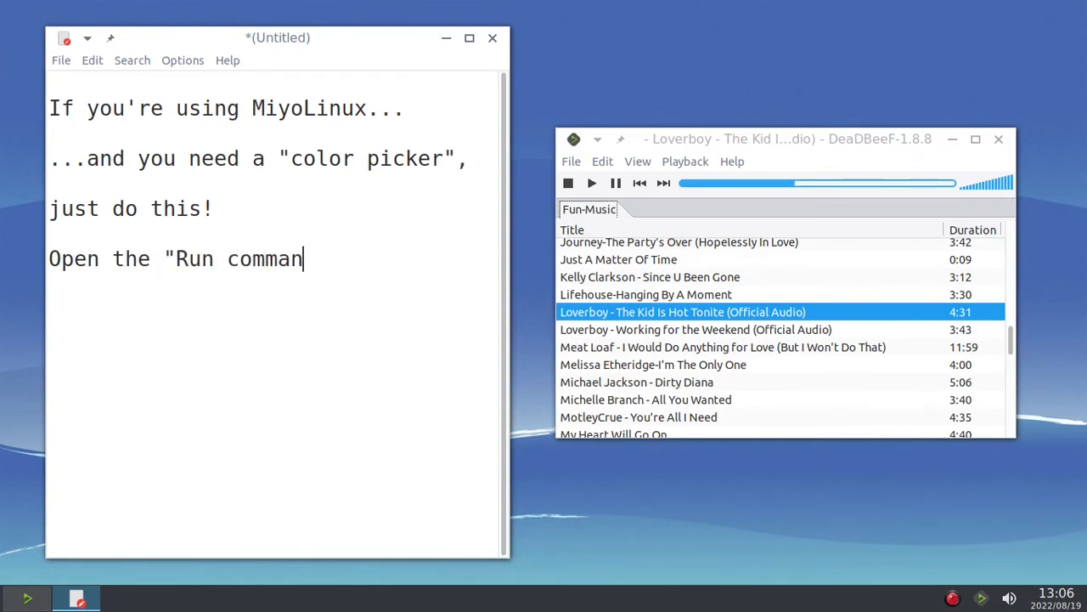
text(d")
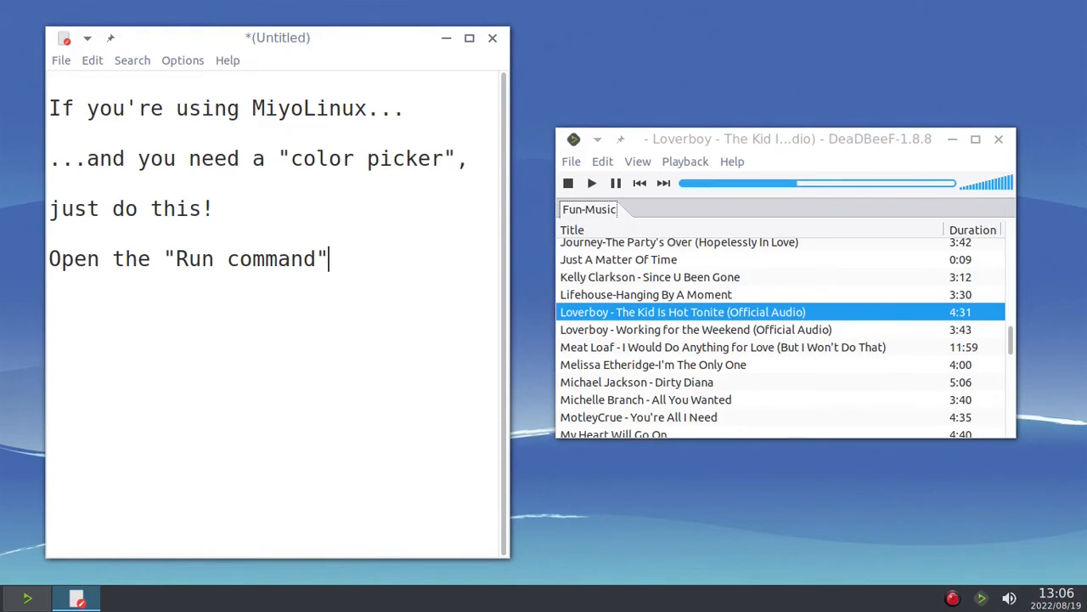
text(, and e)
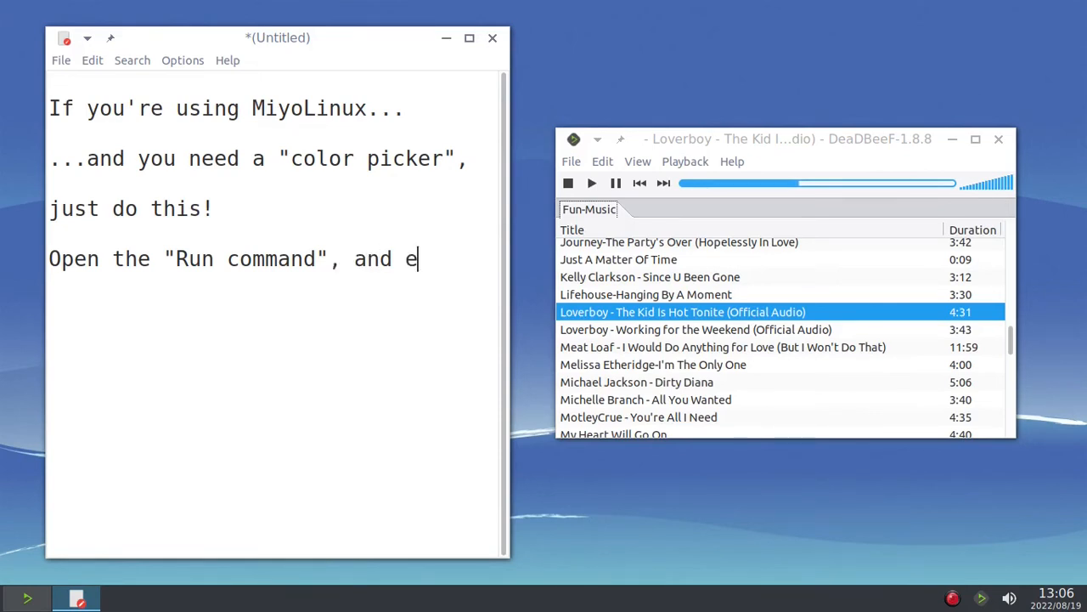
text(nter)
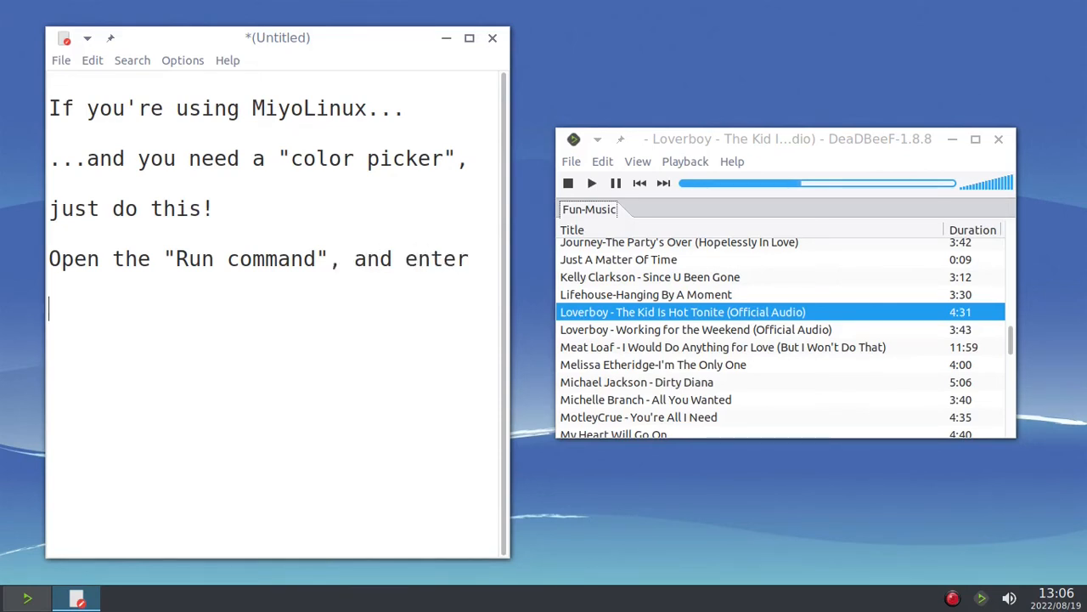
text(--)
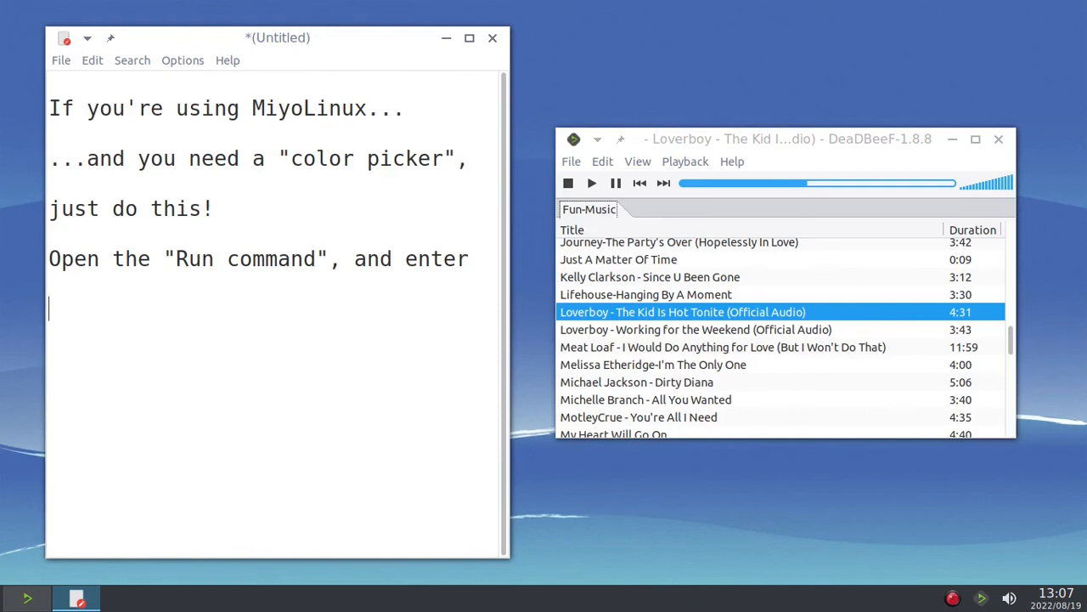
text(yad --co)
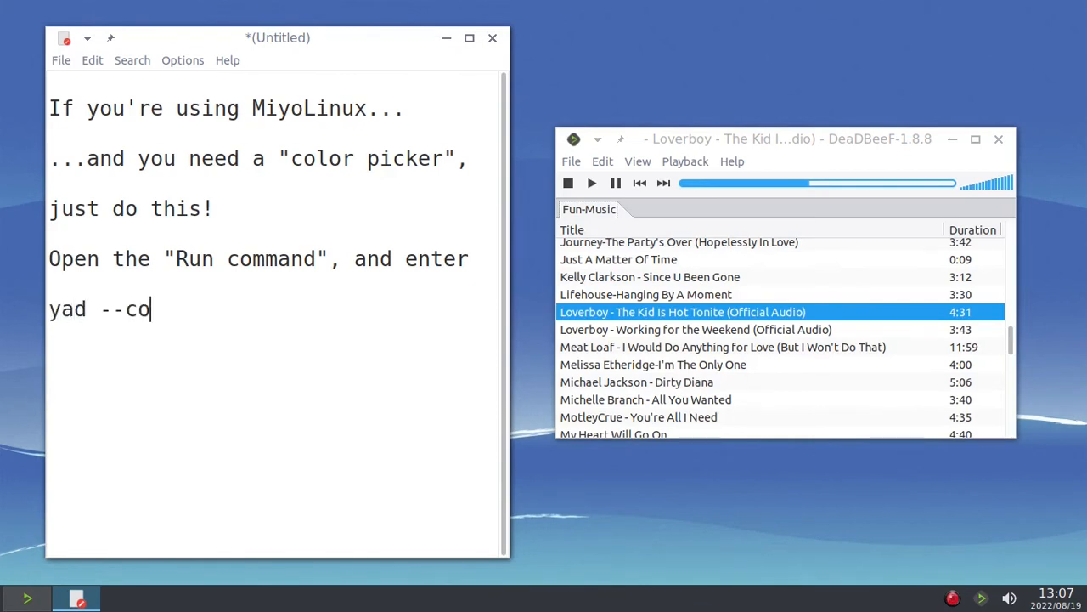
text(lor)
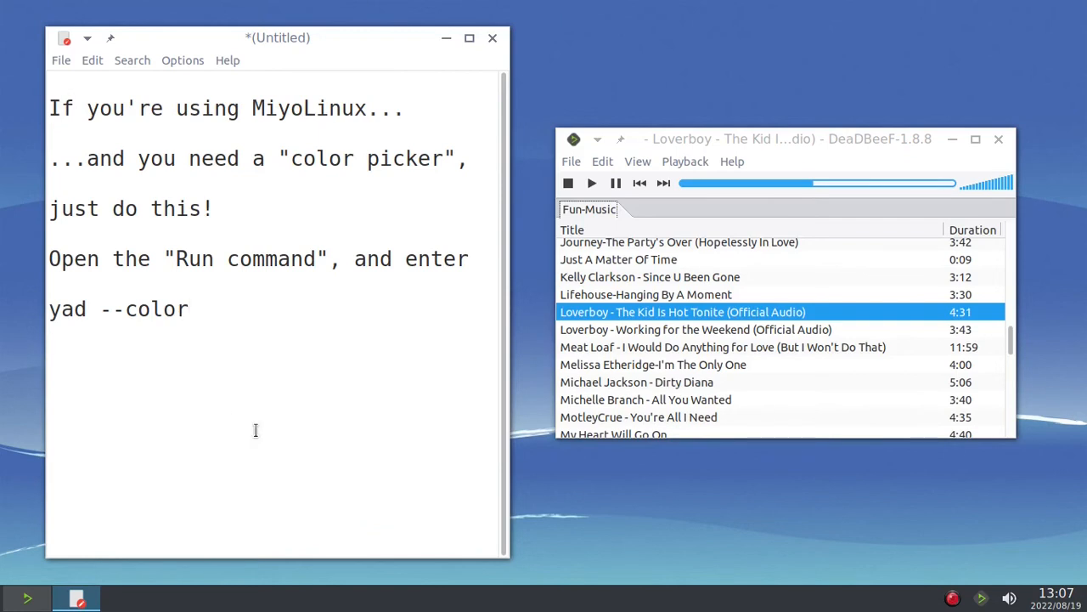
mouse_move(646, 541)
text(yad --color)
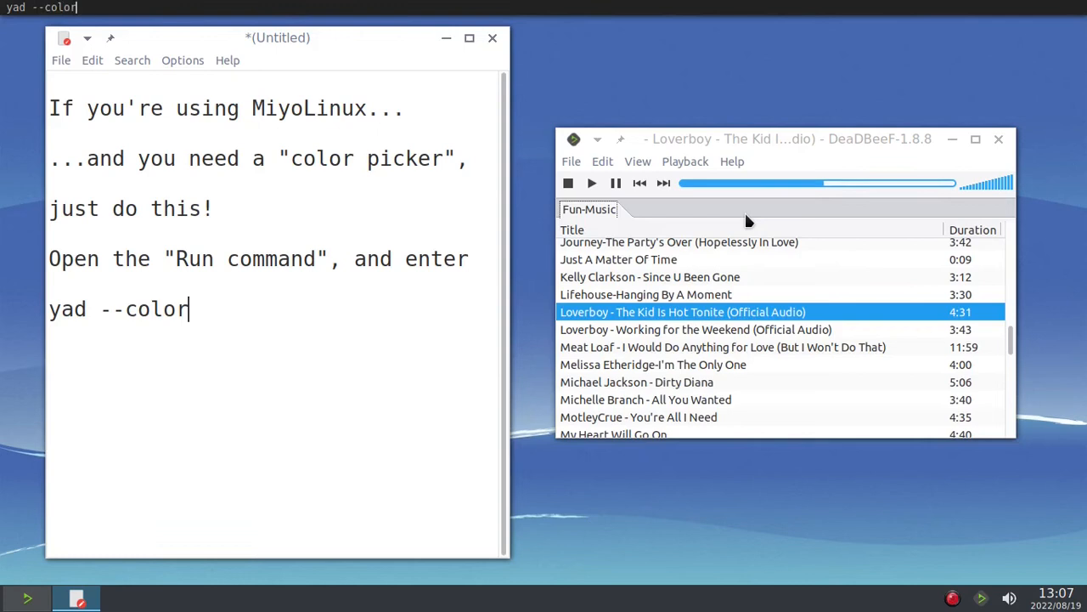
key(Return)
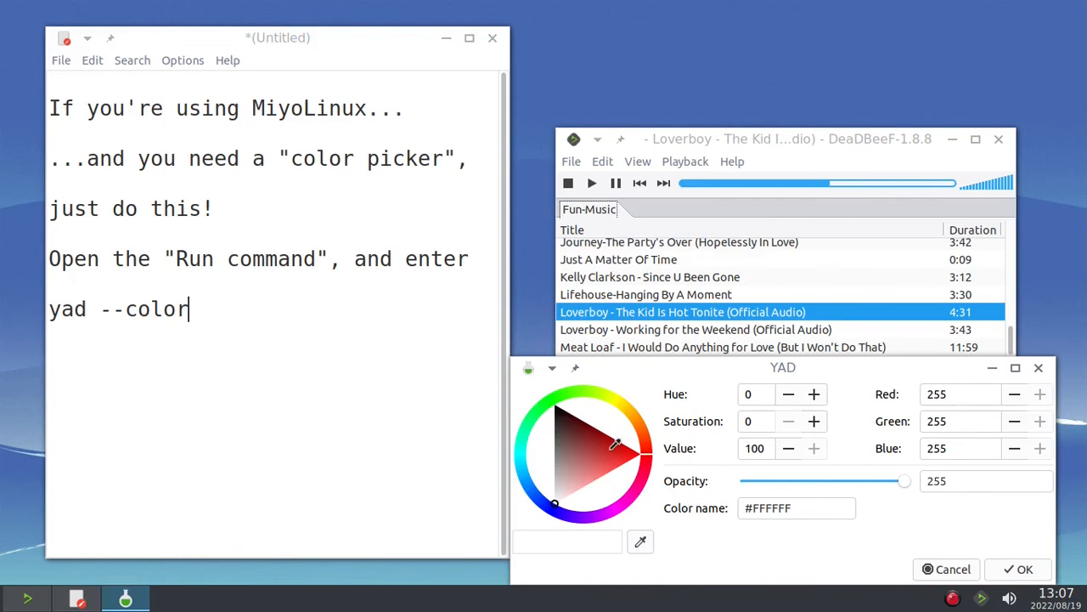
click(605, 453)
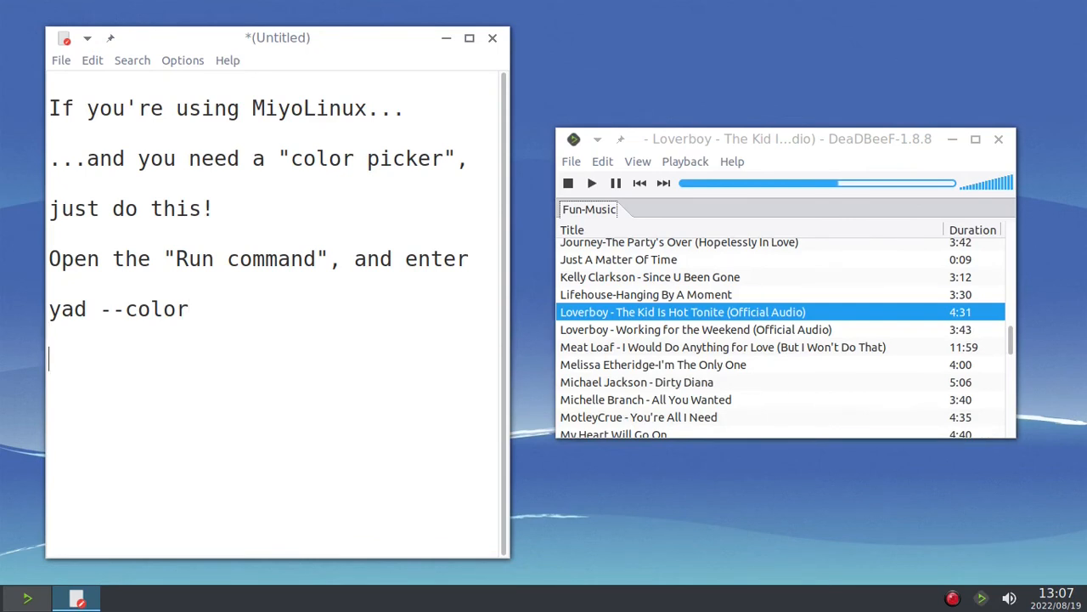
- Add 'Ta daaa!' and ':)' as the note's final lines
text(Ta daaa!)
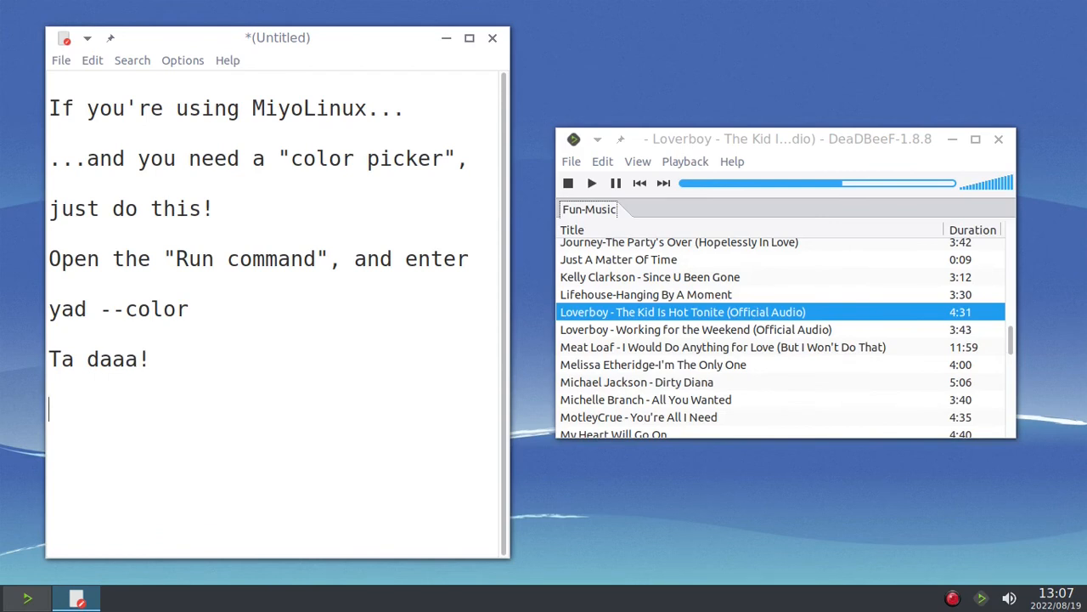
text(:))
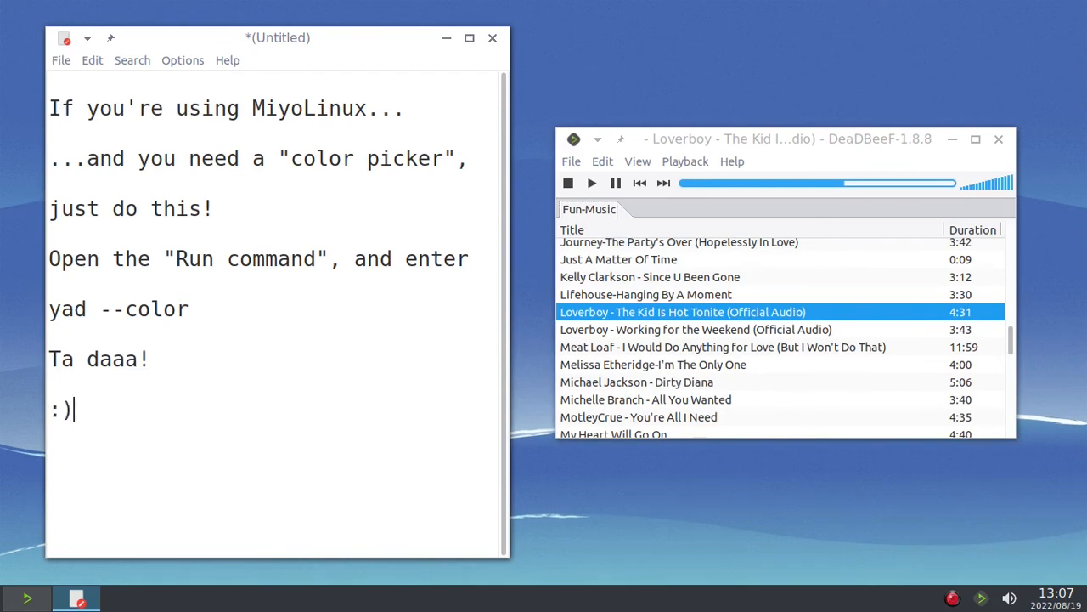